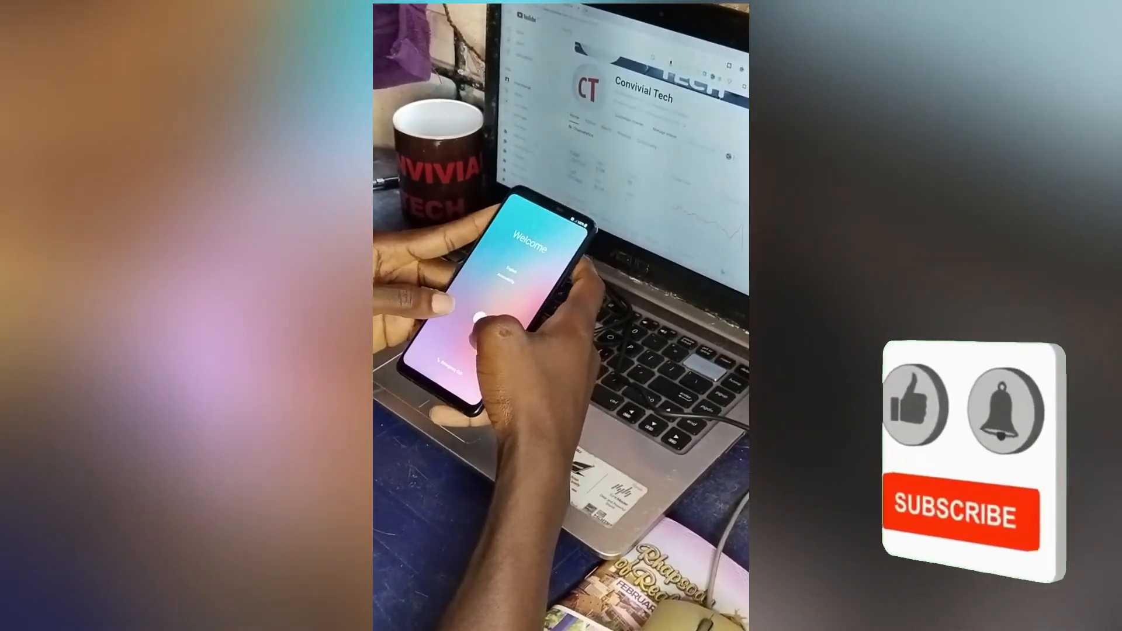
Step: Start the LG G7 setup from the Welcome screen and continue to the Copy apps & data step
left_click(954, 513)
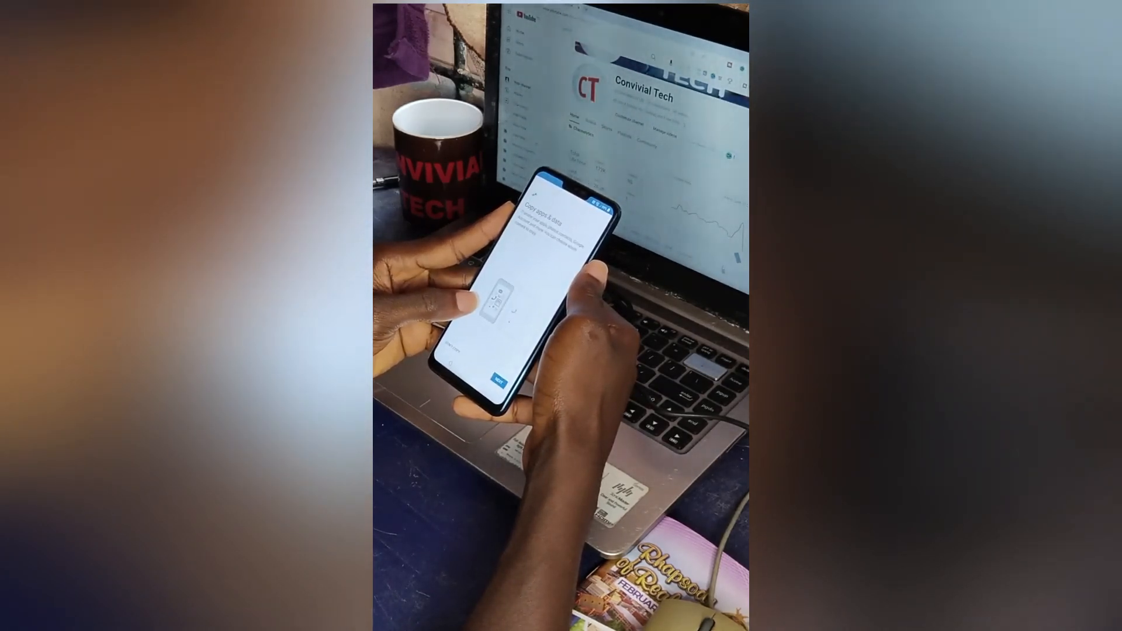
left_click(497, 375)
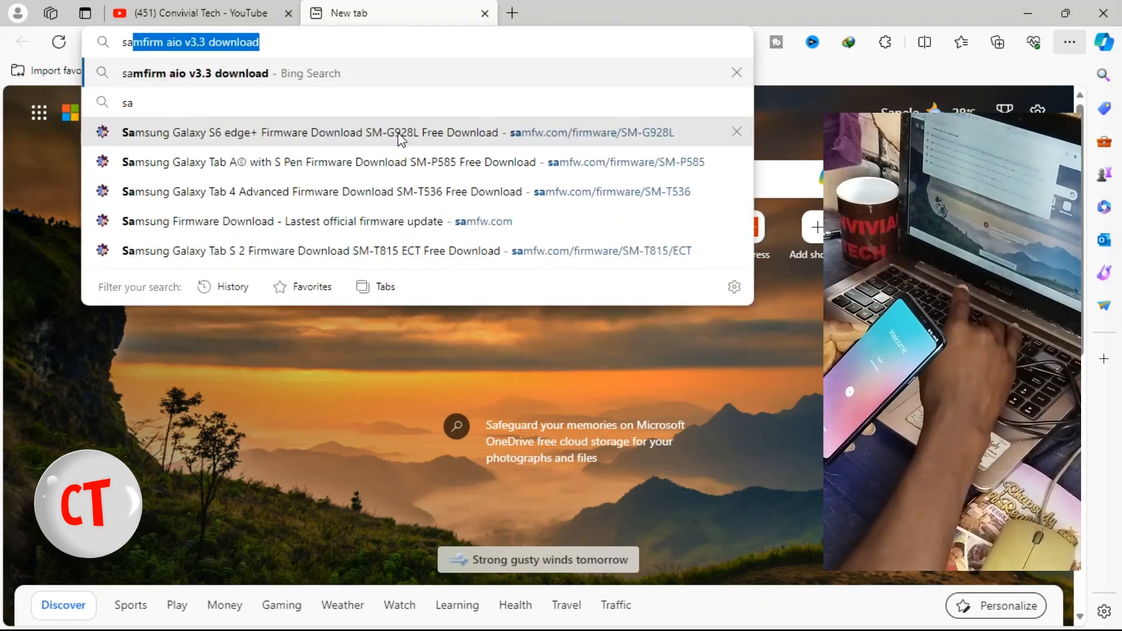
Step: Accept the samfw.com address suggestion and select the address for editing
key("Backspace")
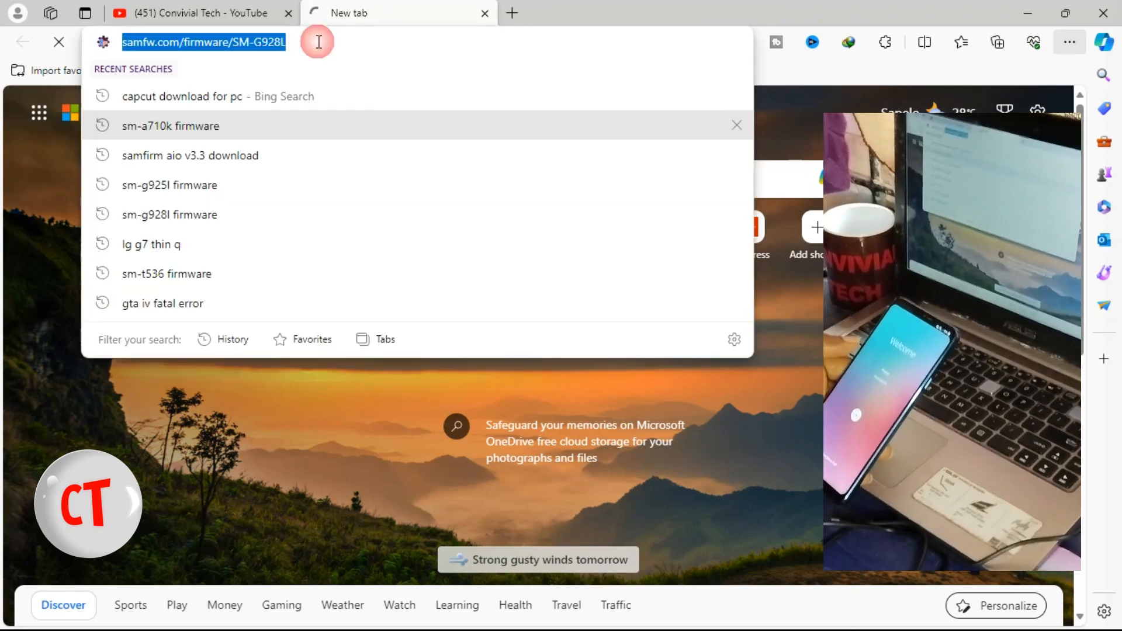
left_click(183, 41)
type("samfw.com")
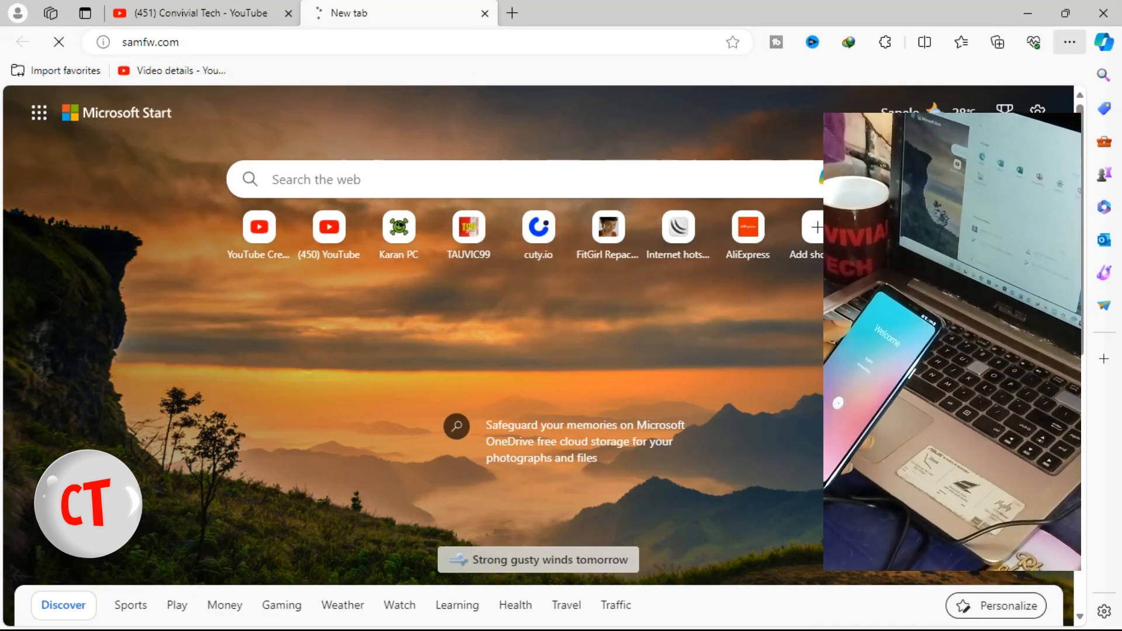
Step: Dismiss the Start apps list and retry loading the samfw.com page
left_click(271, 613)
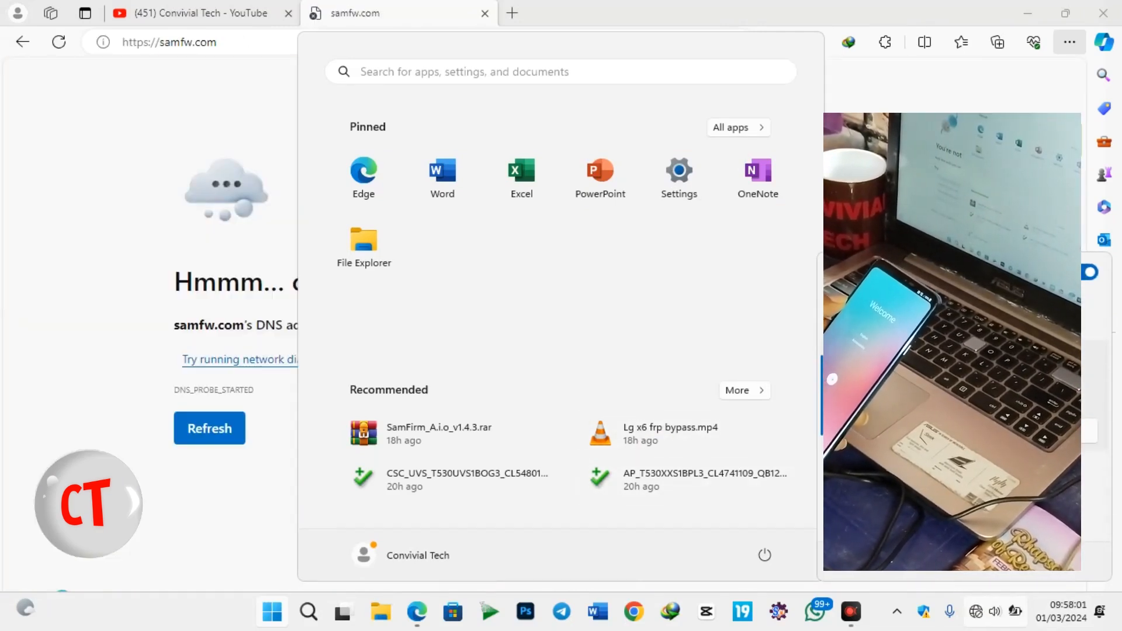
left_click(209, 428)
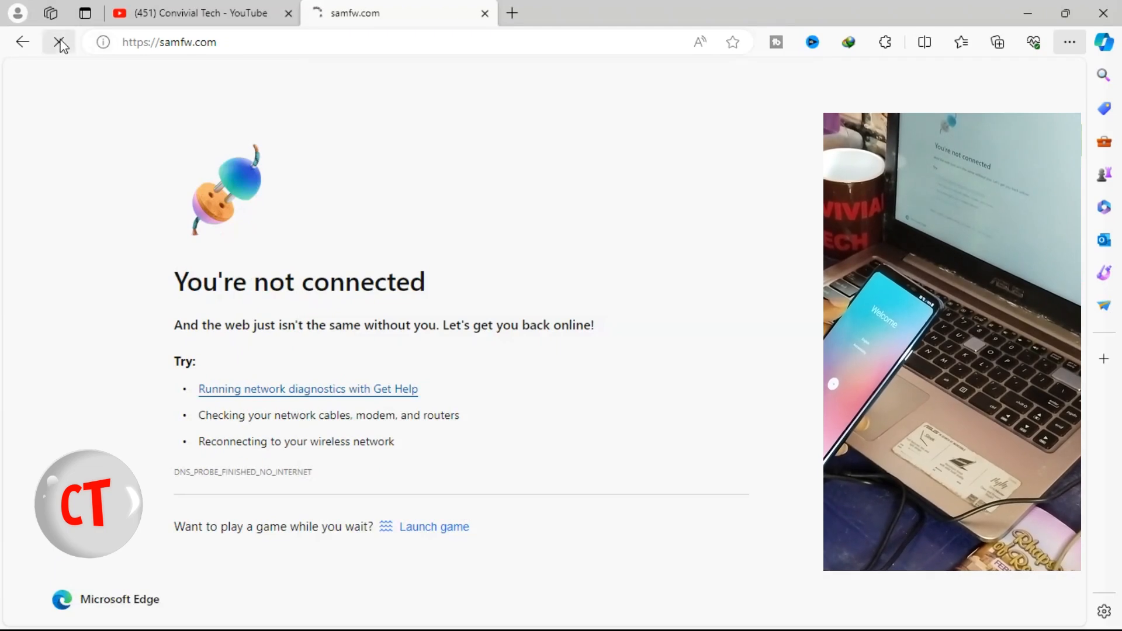
left_click(60, 42)
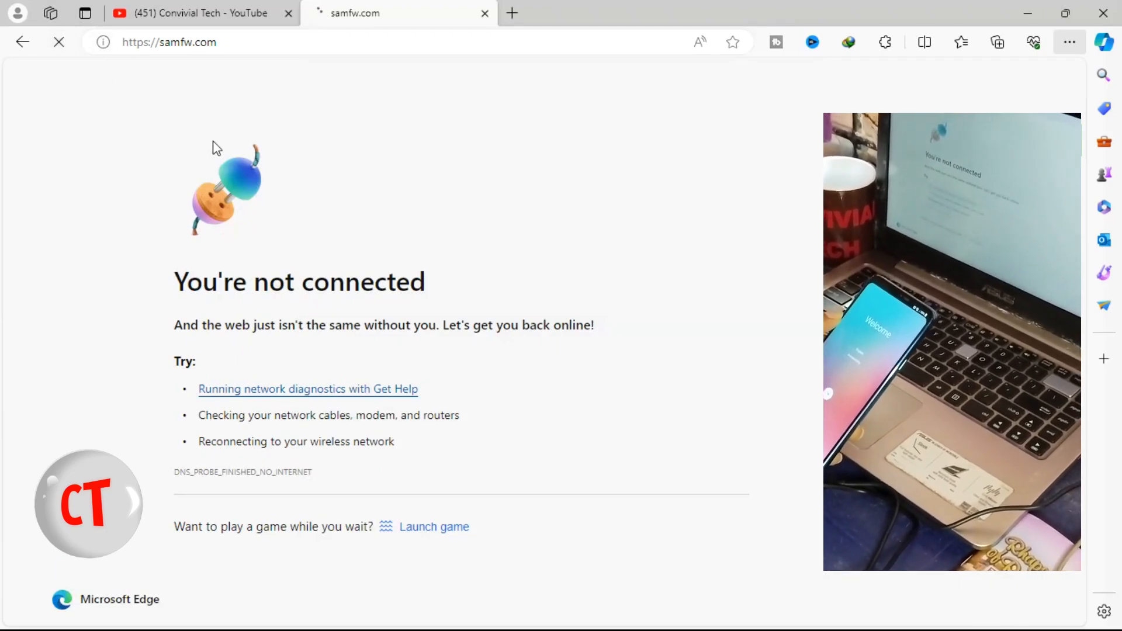
mouse_move(376, 259)
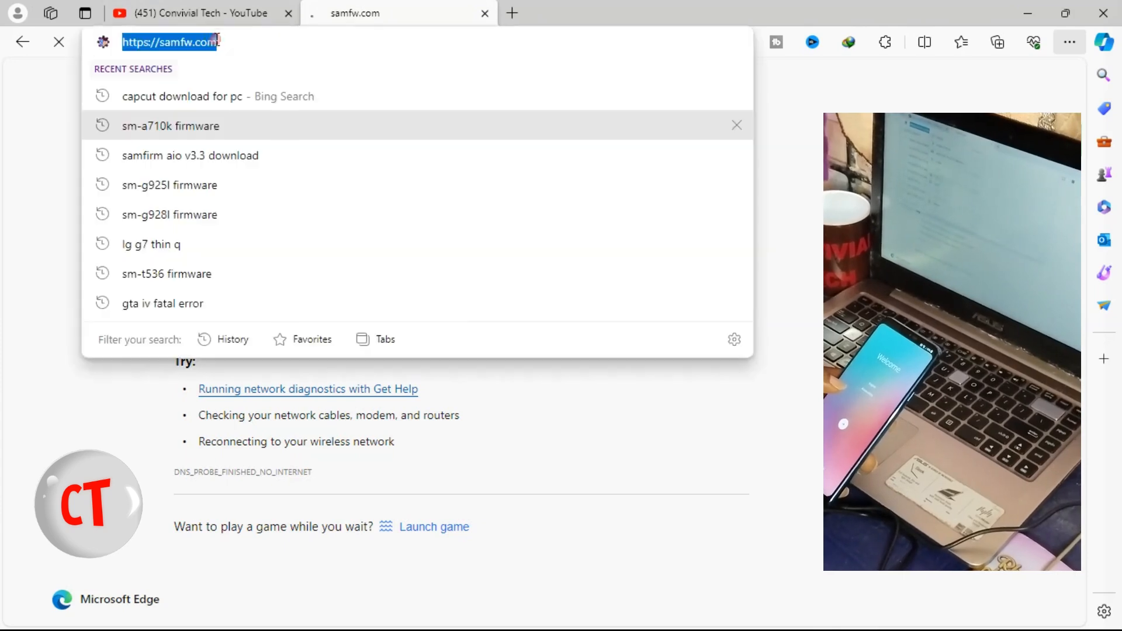
Step: Open a new tab, close the failed samfw.com tab, and load samfw.com again
right_click(169, 41)
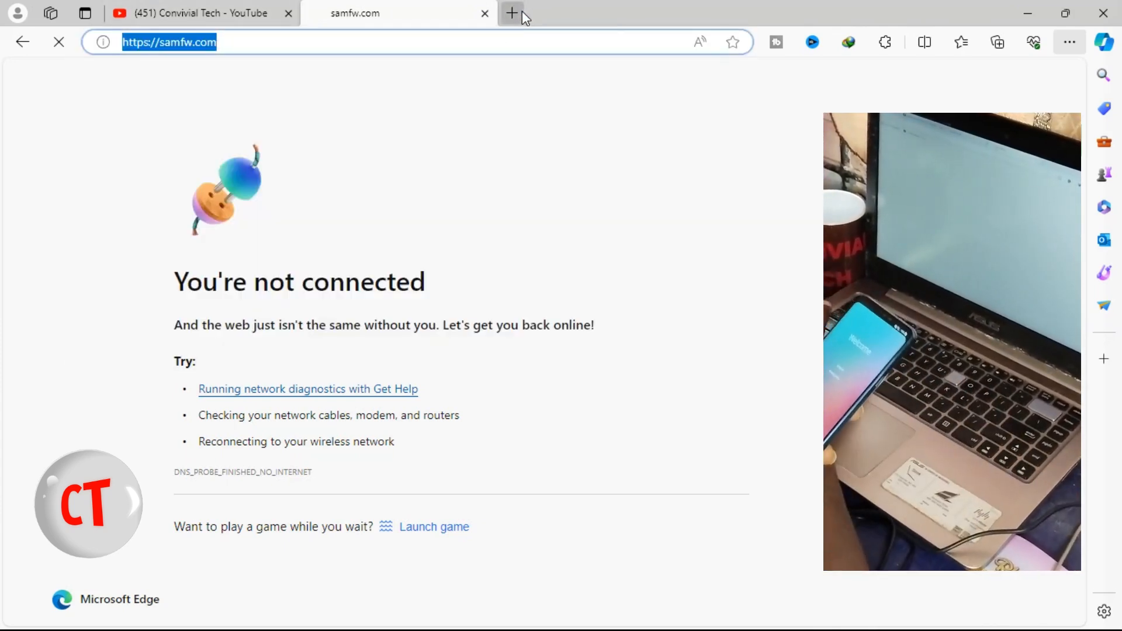
left_click(512, 13)
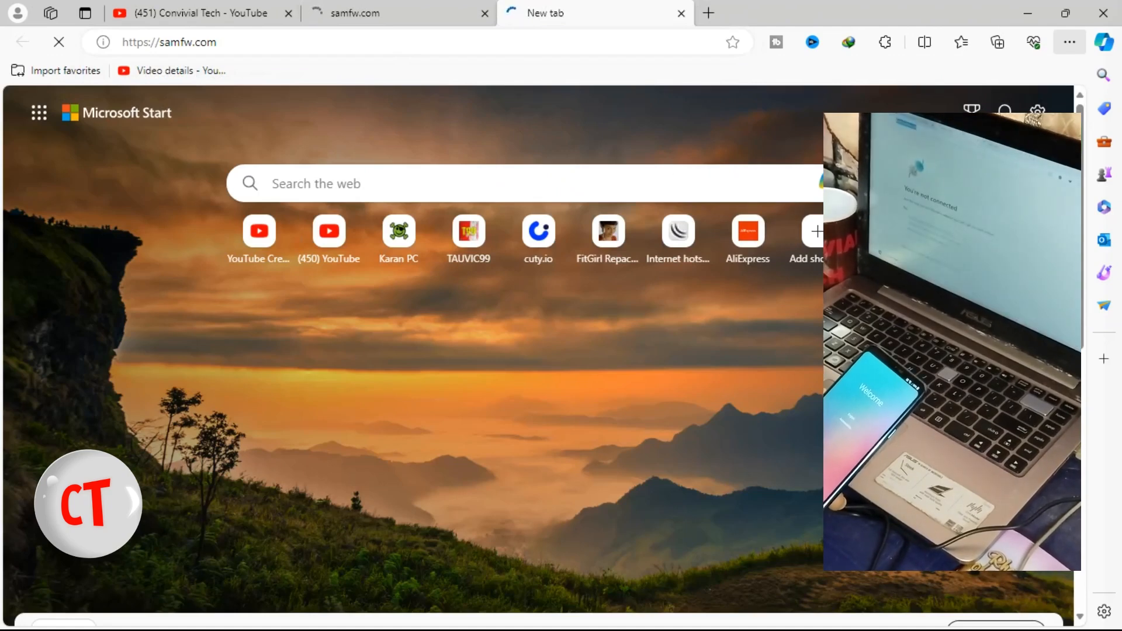
left_click(356, 13)
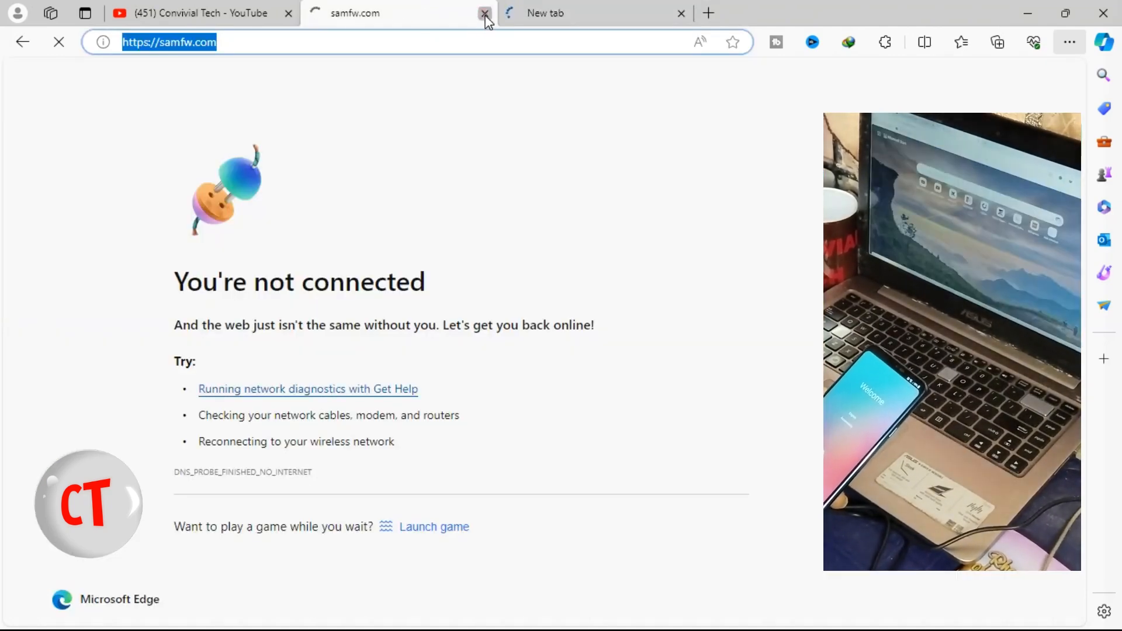
left_click(484, 12)
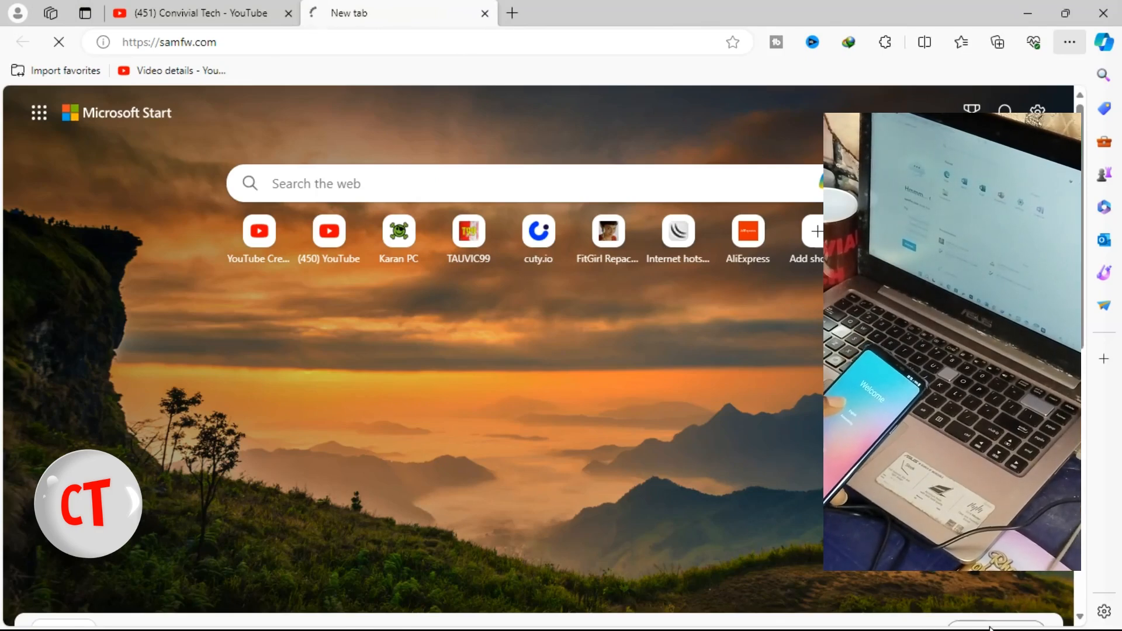
left_click(271, 612)
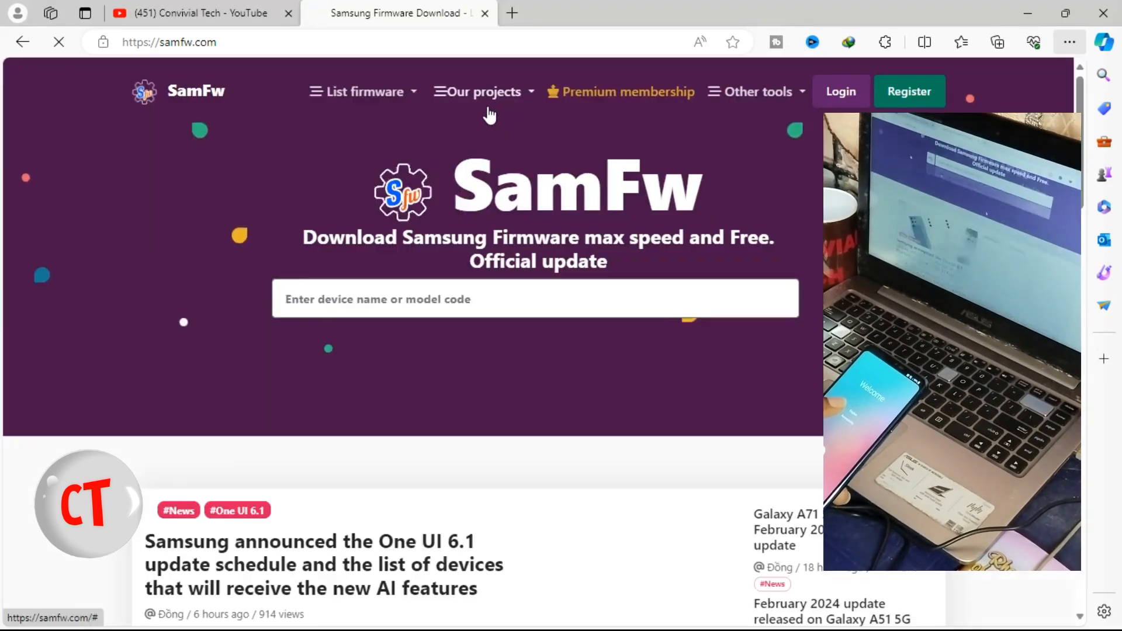
Step: Scroll the samfw.com homepage and open the SamFw Tool 4.9 page from Other tools
scroll("down", 3)
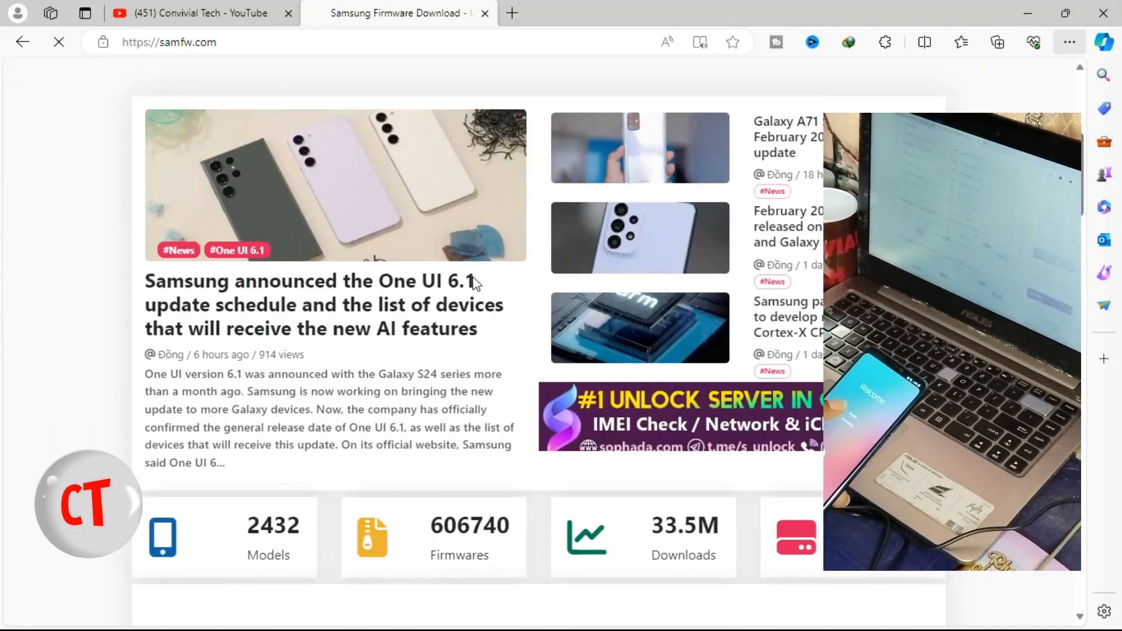
scroll("down", 3)
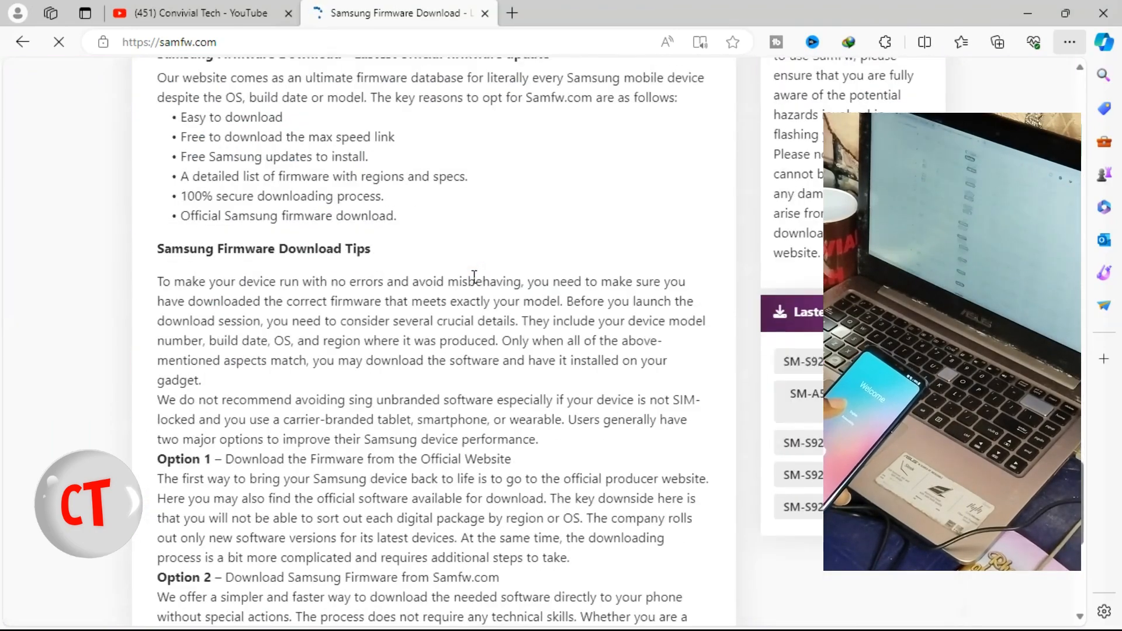
scroll("down", 3)
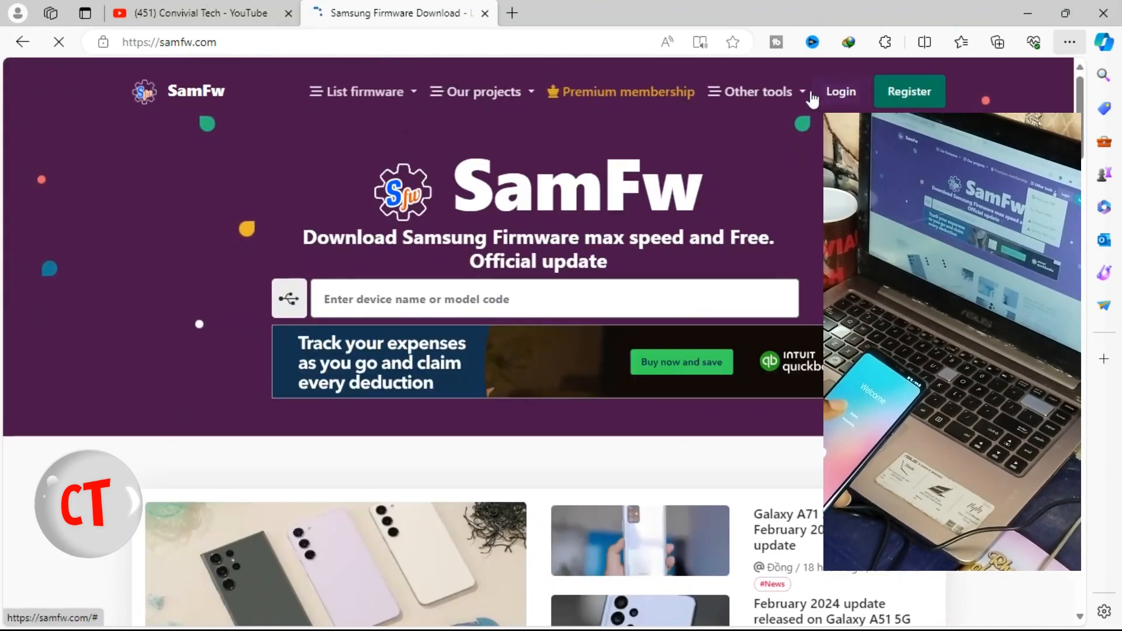
left_click(756, 92)
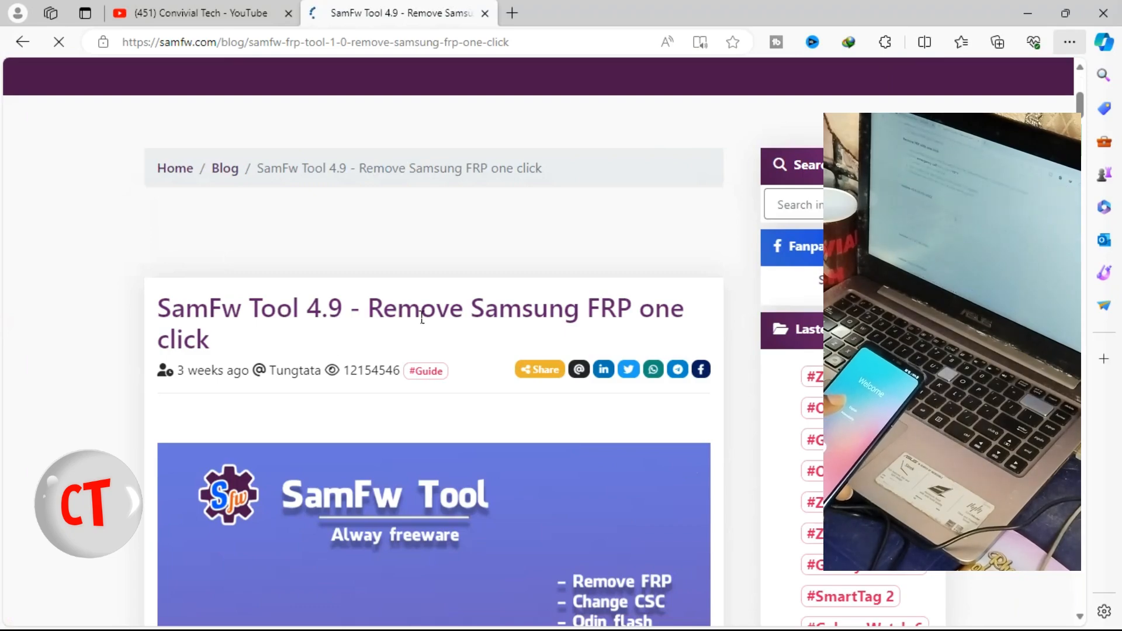
Step: Scroll the SamFw Tool 4.9 article down to the SamFwToolSetup_v4.9.zip download link
scroll("down", 3)
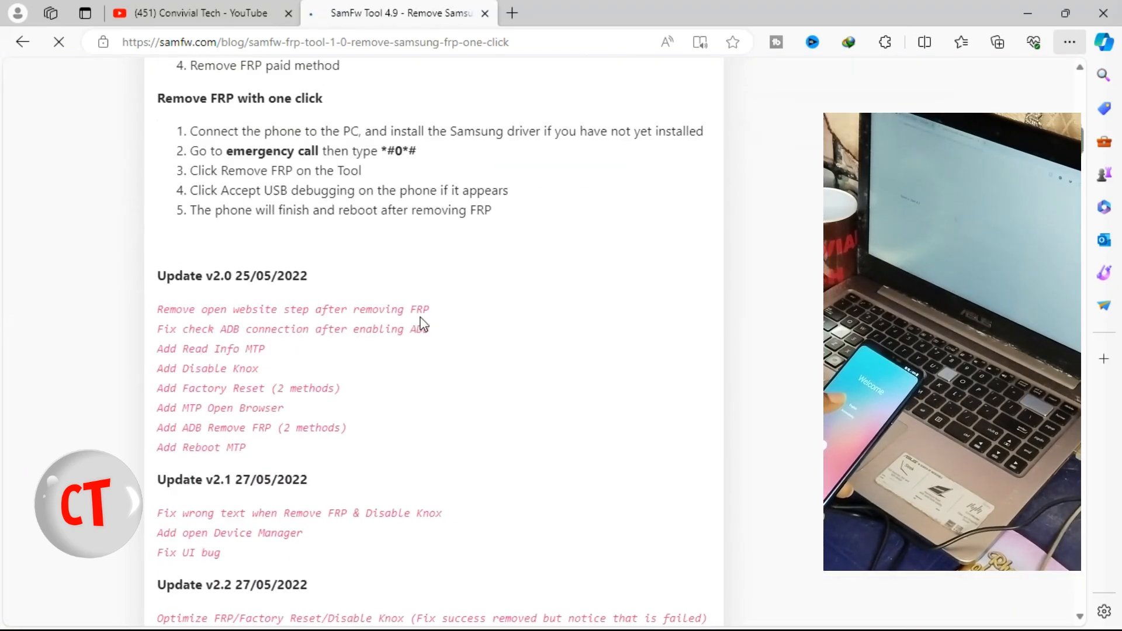
scroll("down", 3)
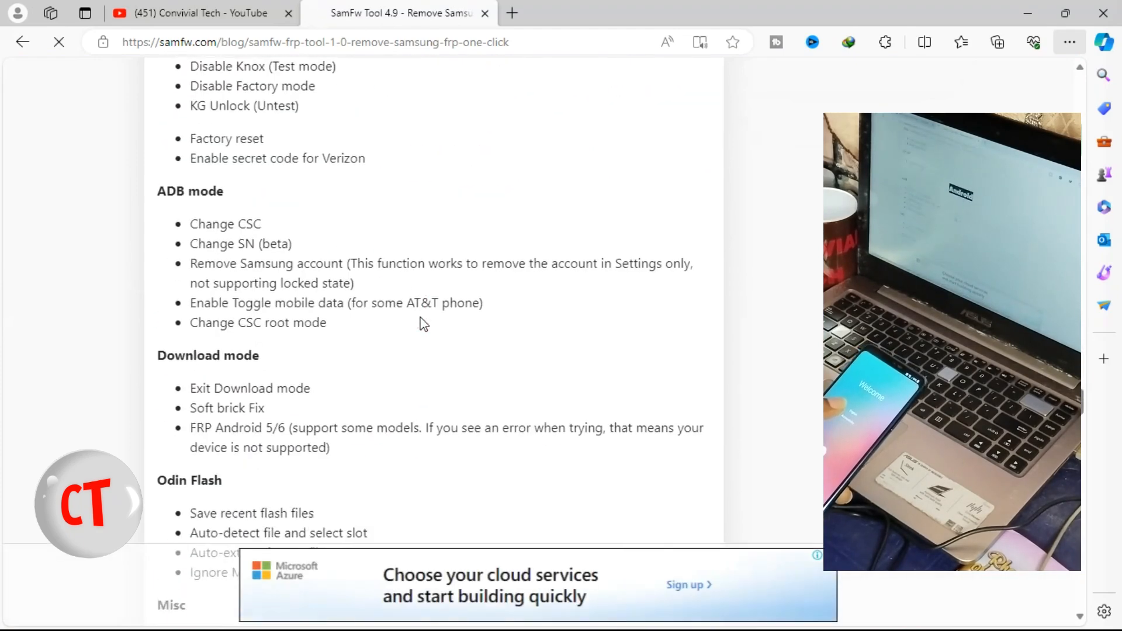
scroll("down", 3)
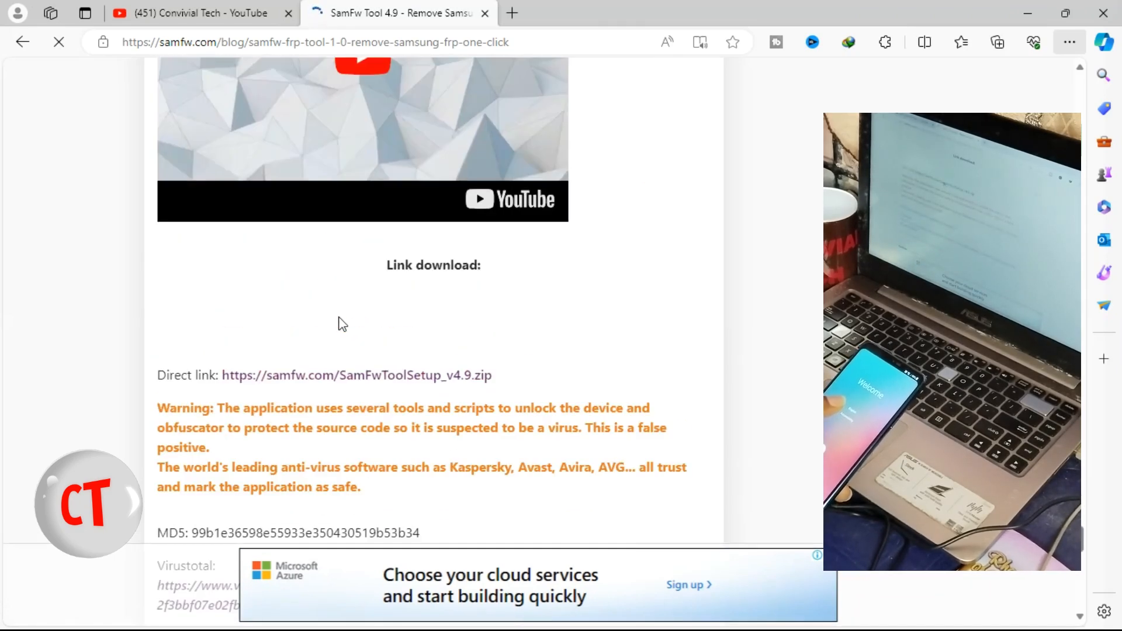
scroll("down", 3)
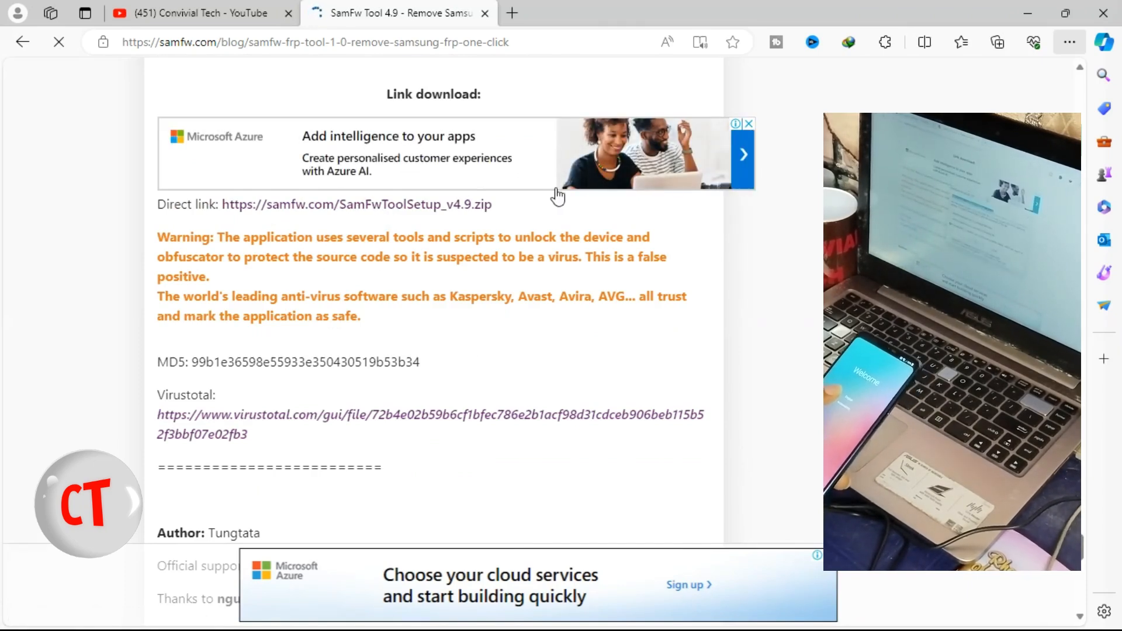
Step: Download SamFwToolSetup_v4.9.zip via IDM, accepting the duplicate-link prompt
left_click(356, 204)
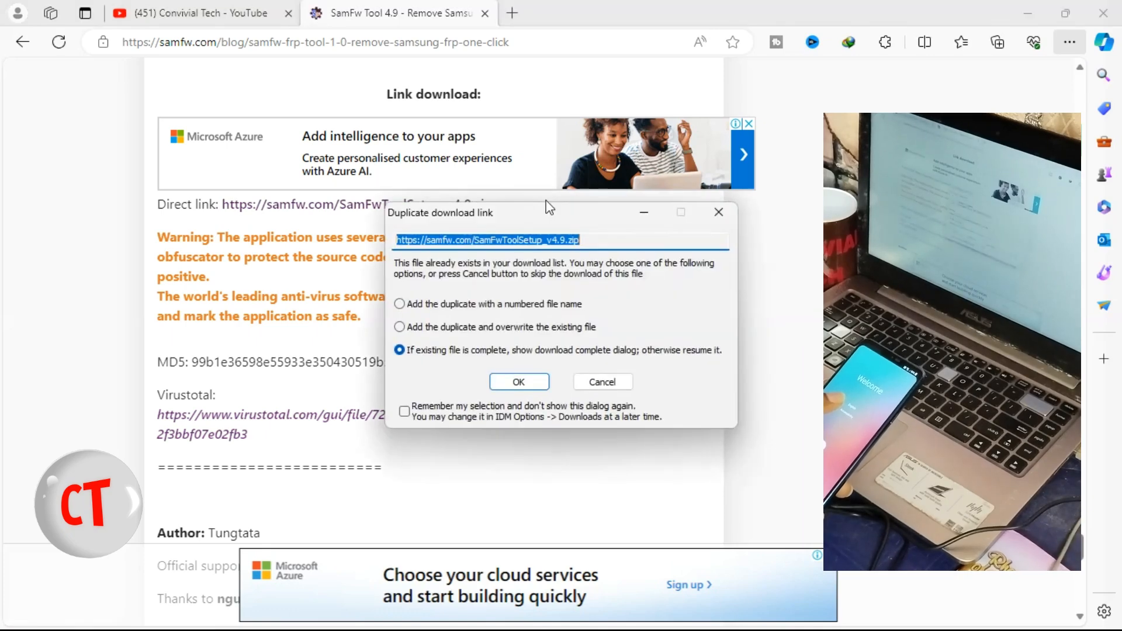
left_click(519, 382)
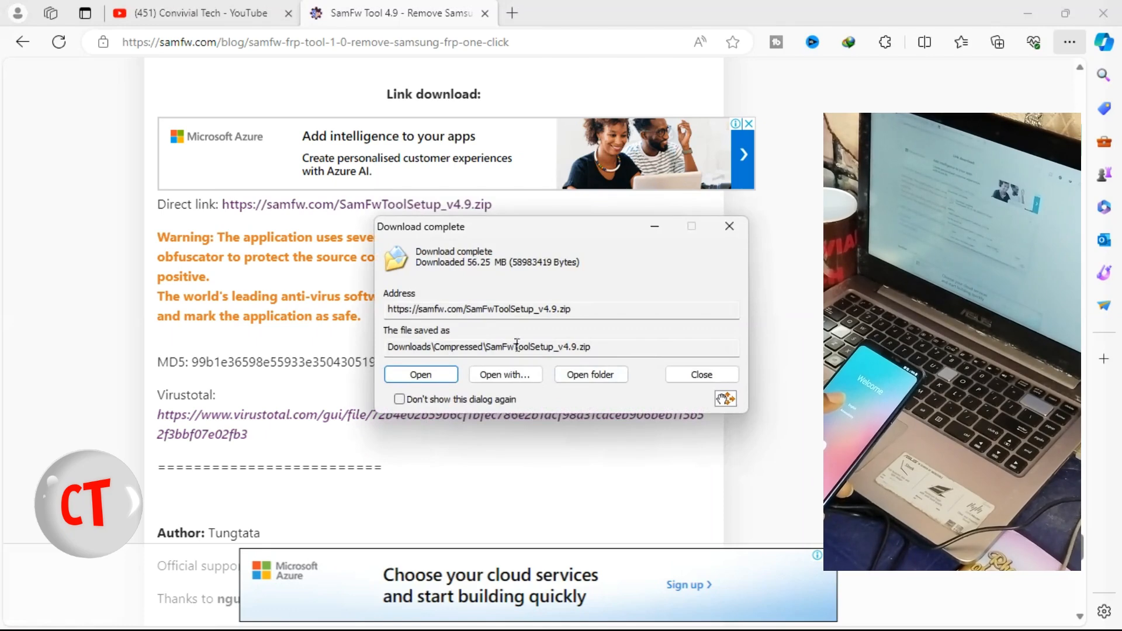
mouse_move(590, 374)
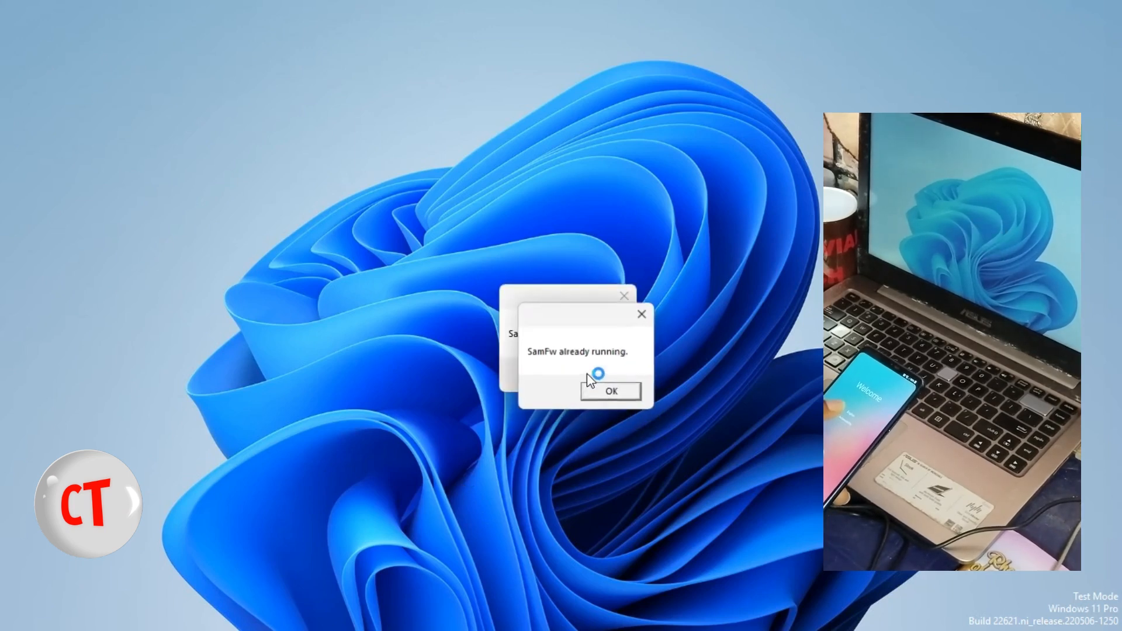
Step: Dismiss 'SamFw already running', then launch and cancel the SamFw Tool setup wizard
left_click(610, 391)
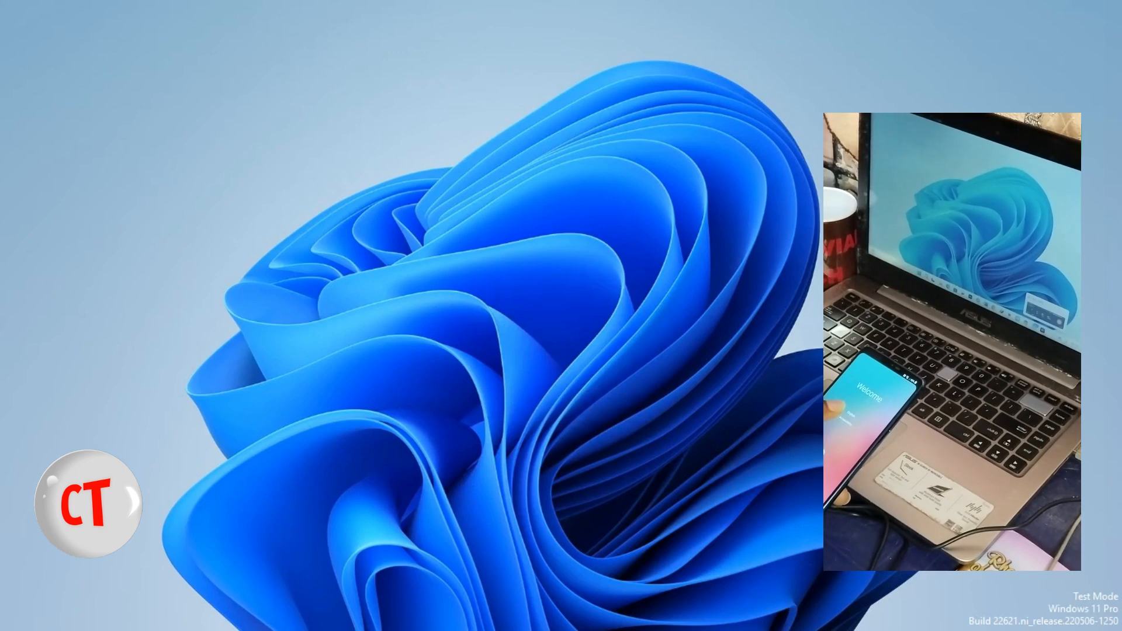
left_click(851, 611)
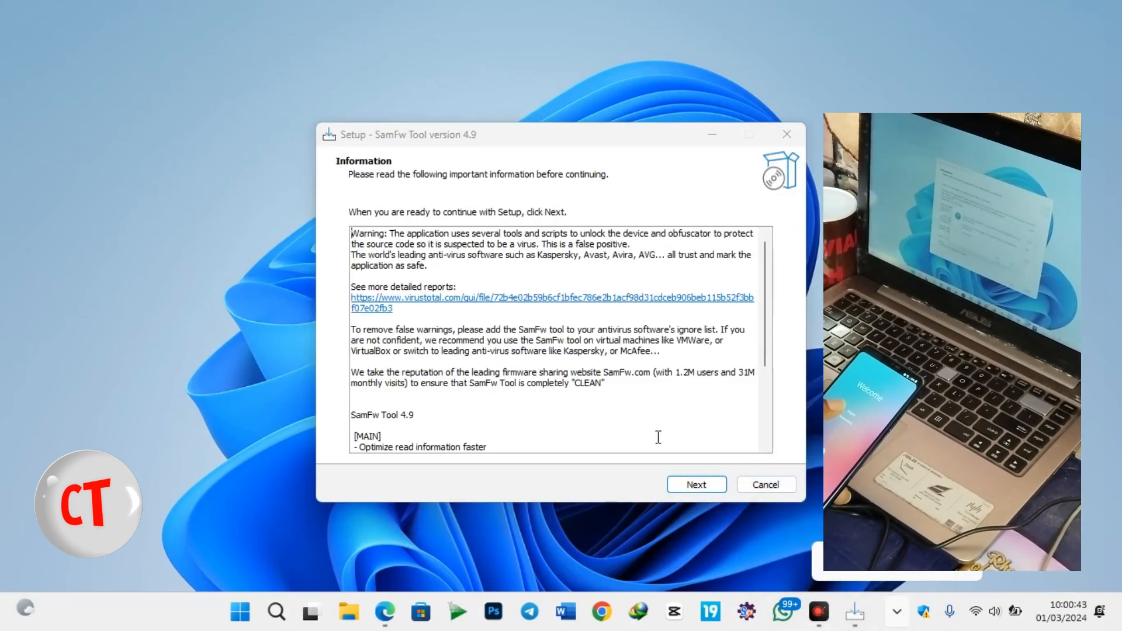
left_click(764, 485)
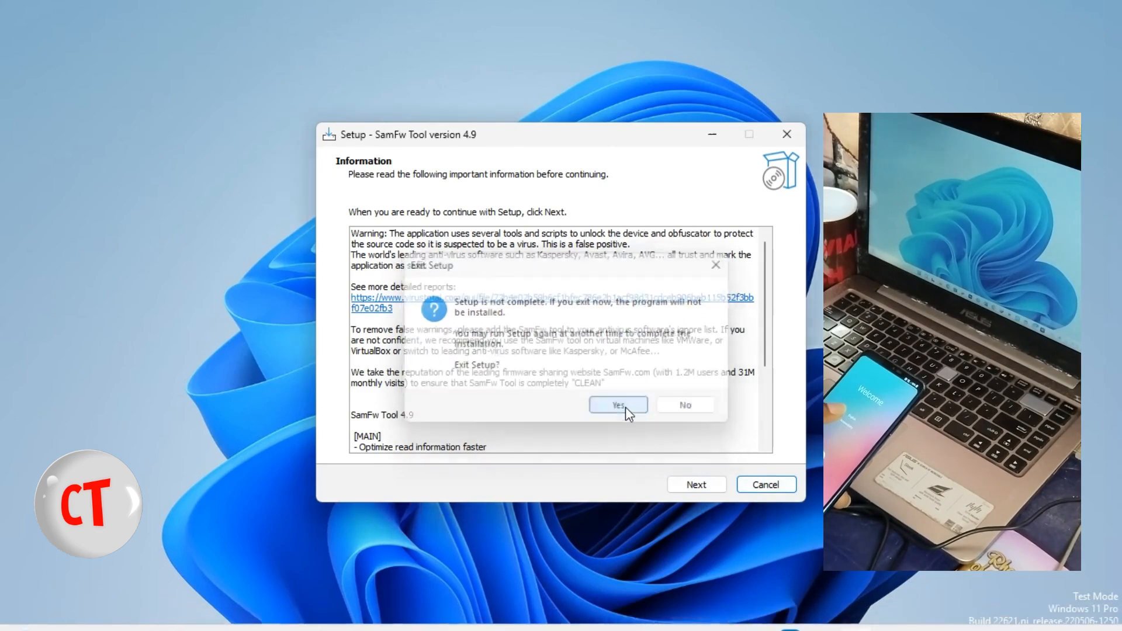
left_click(618, 405)
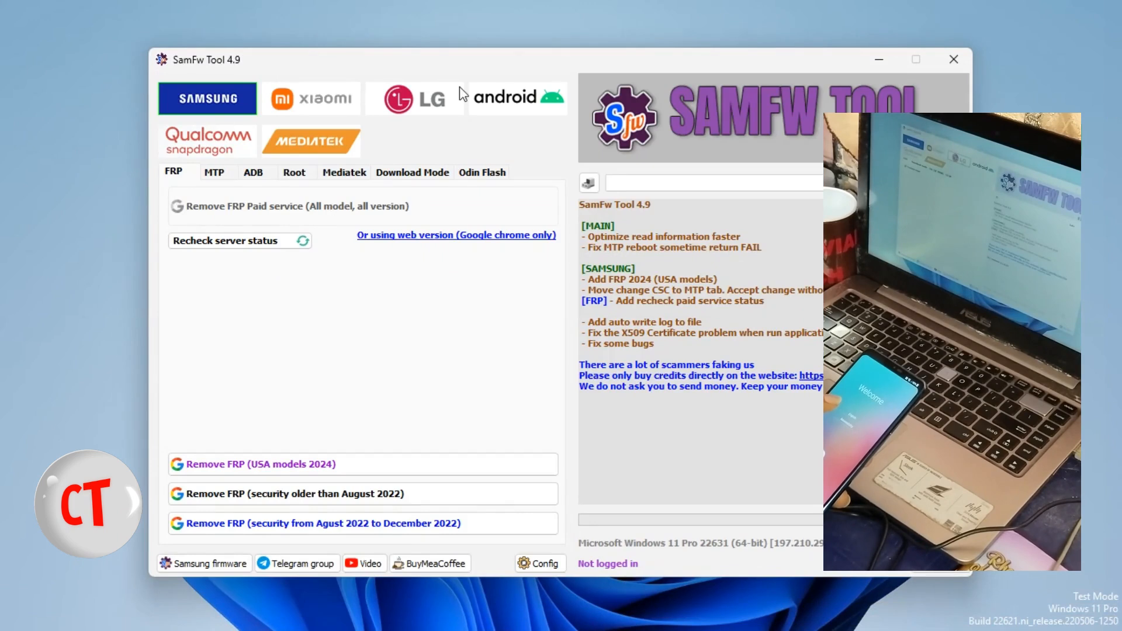
Step: Switch SamFw Tool to the LG section and continue past the unhandled exception dialog
left_click(414, 98)
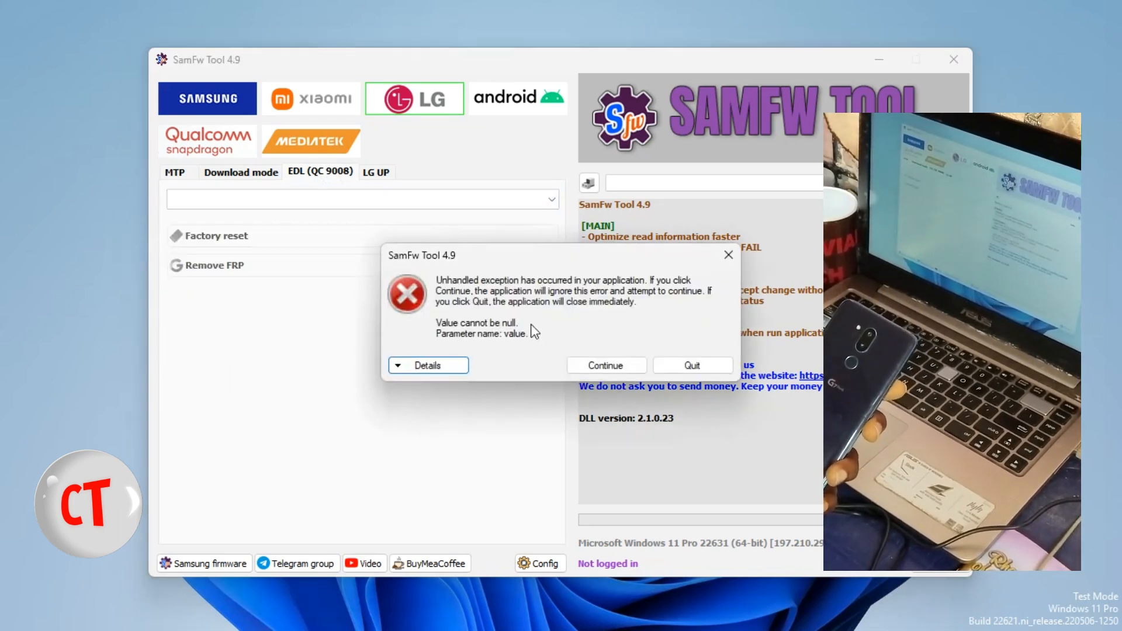
left_click(605, 364)
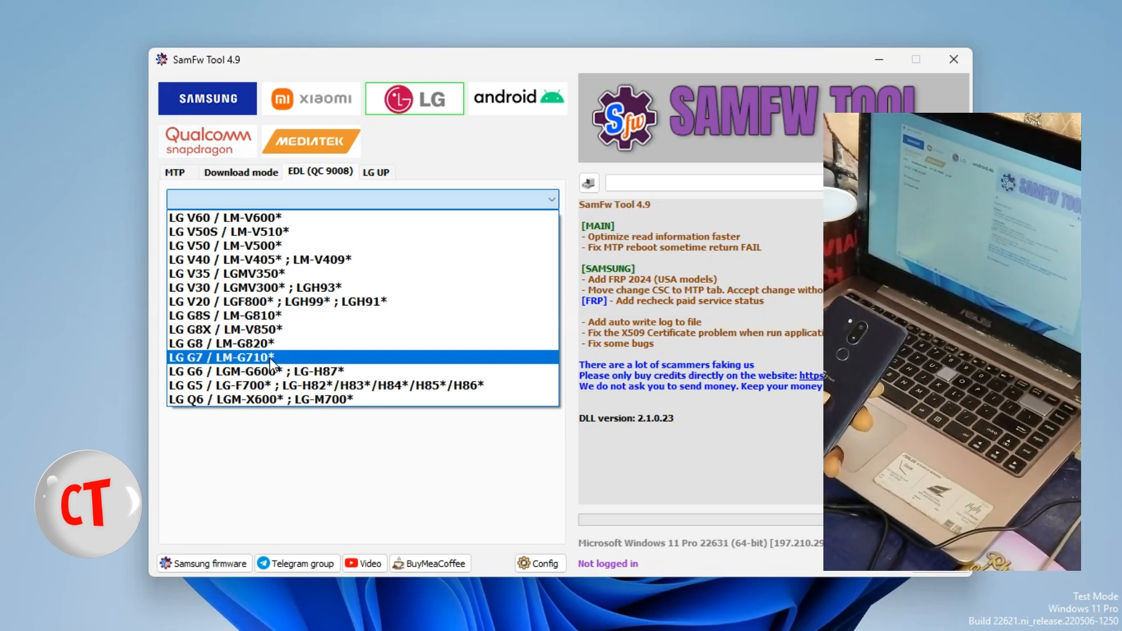
Step: Choose 'LG G7 / LM-G710*' in the EDL tab's model dropdown
left_click(224, 357)
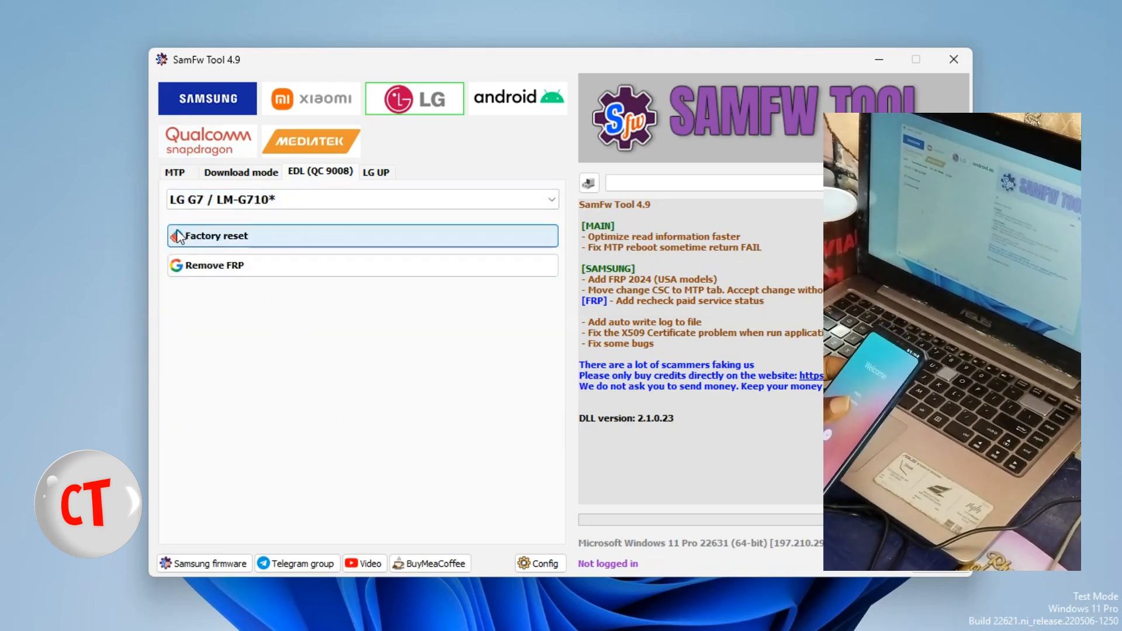
mouse_move(269, 348)
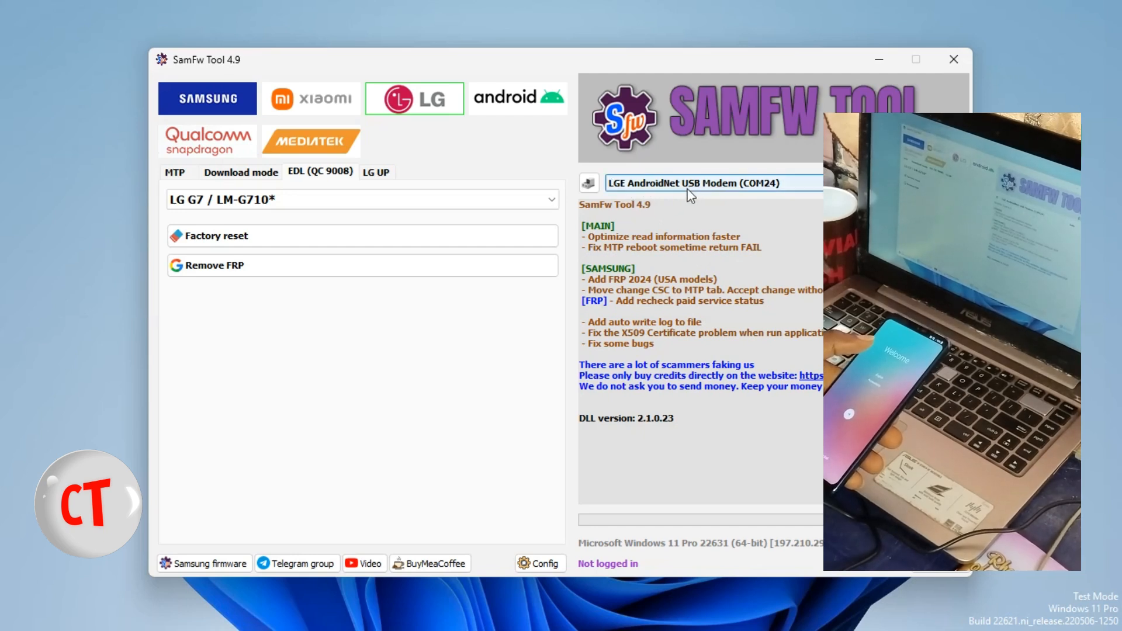
mouse_move(757, 192)
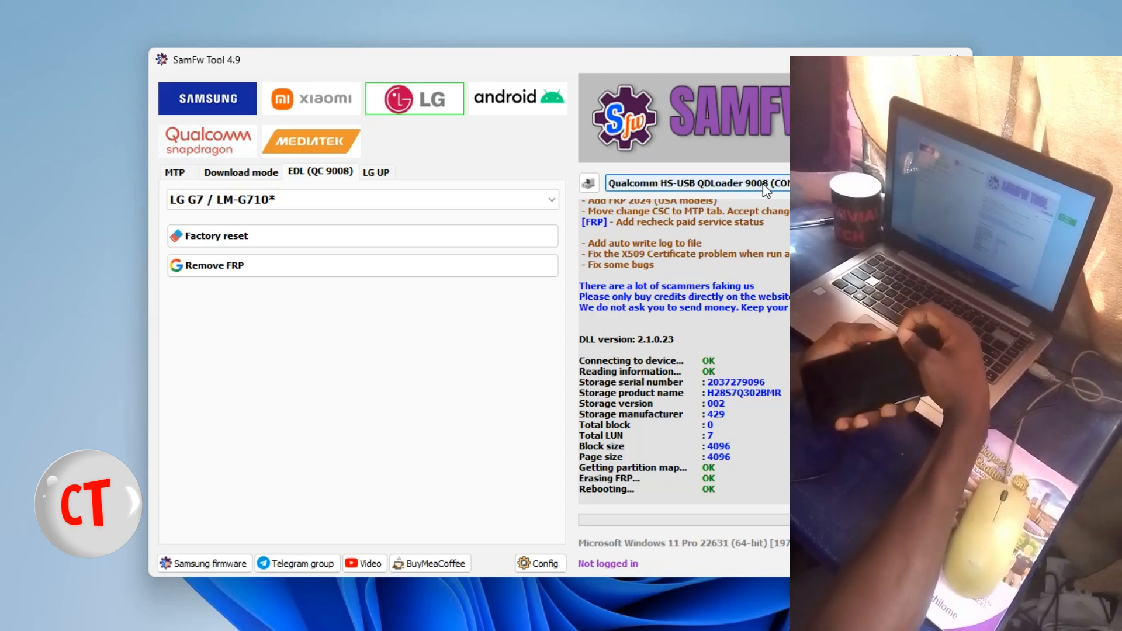
mouse_move(673, 201)
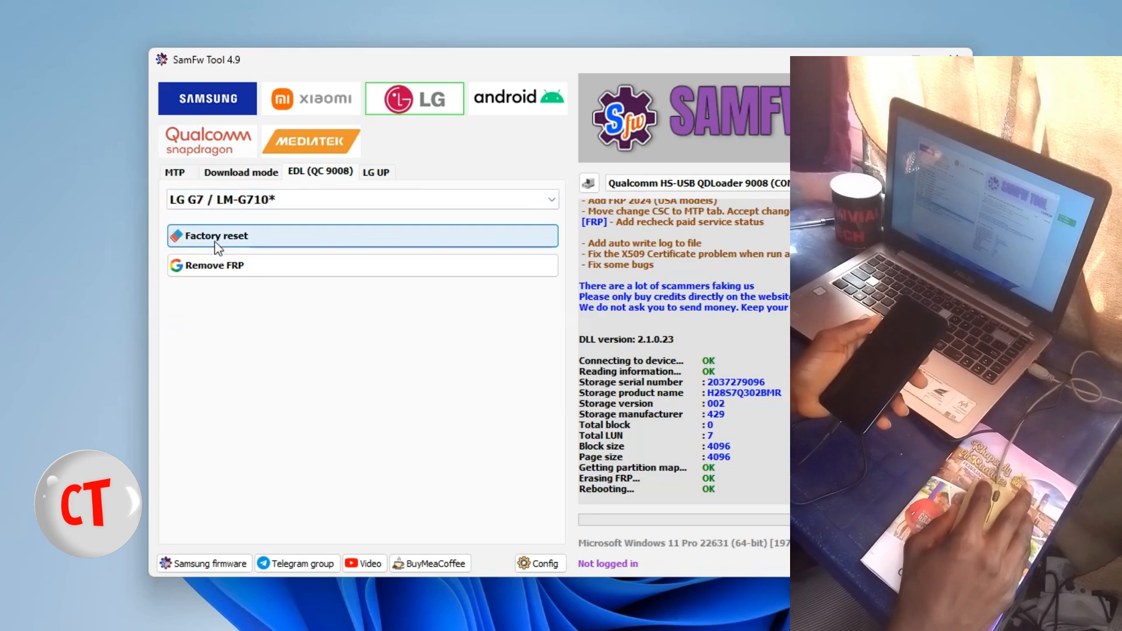
mouse_move(258, 293)
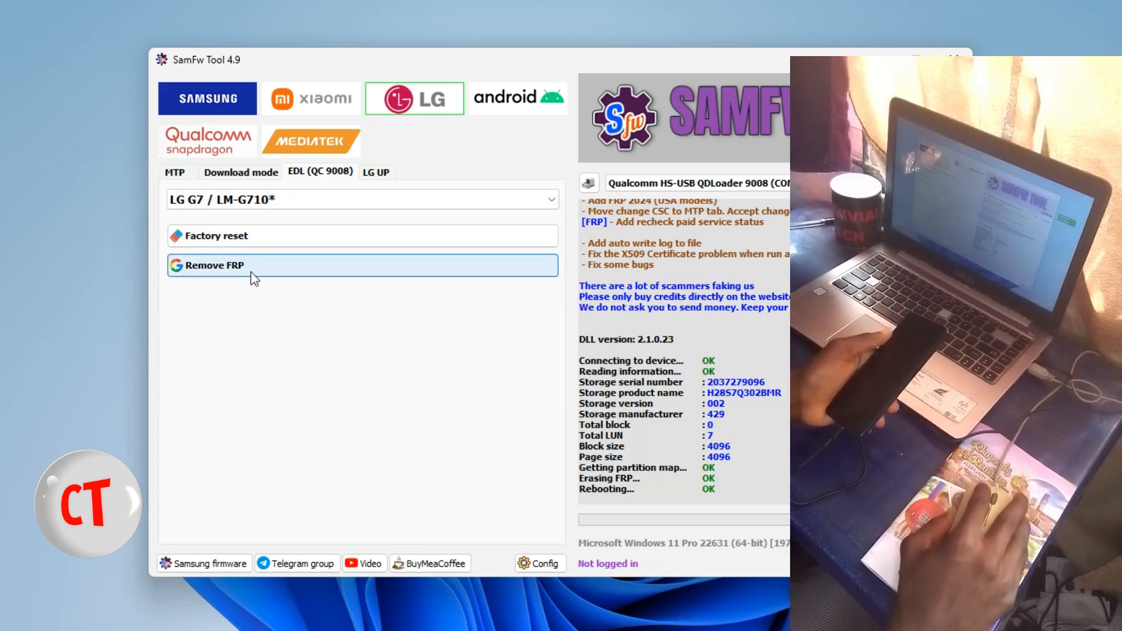
mouse_move(252, 296)
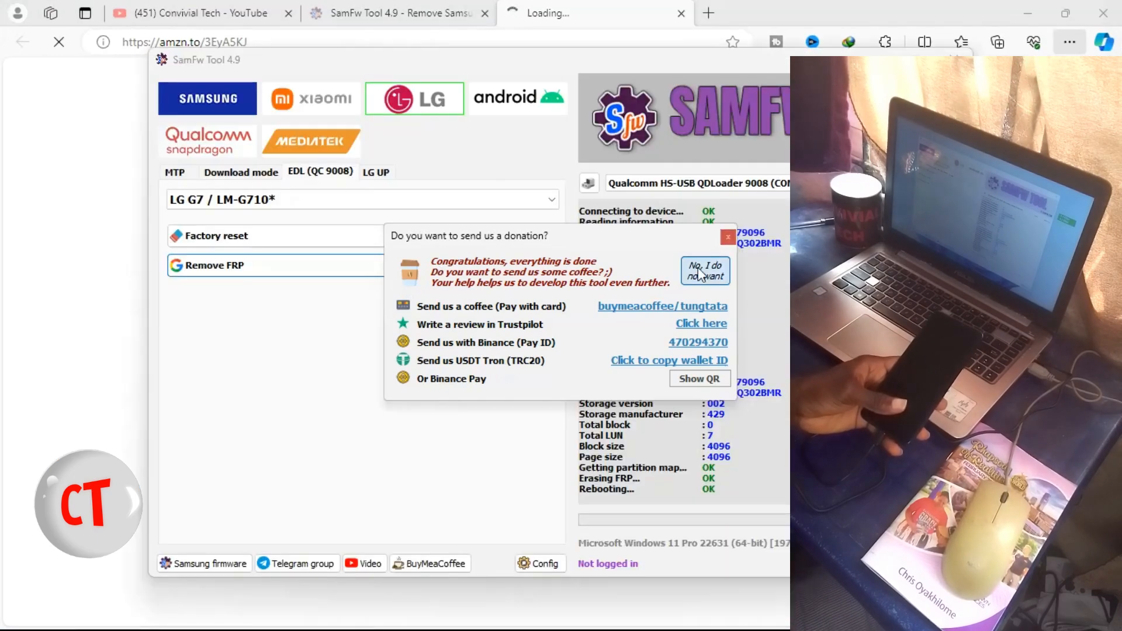
Step: Choose 'No, I do not want' on the donation dialog and switch to the browser tab
left_click(705, 271)
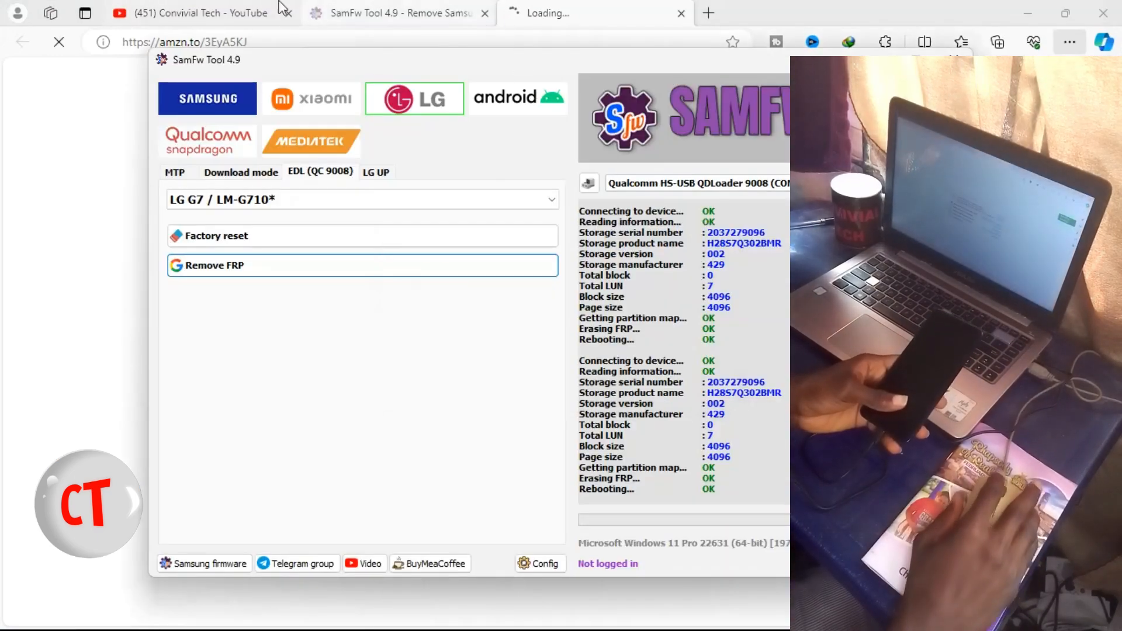
left_click(193, 13)
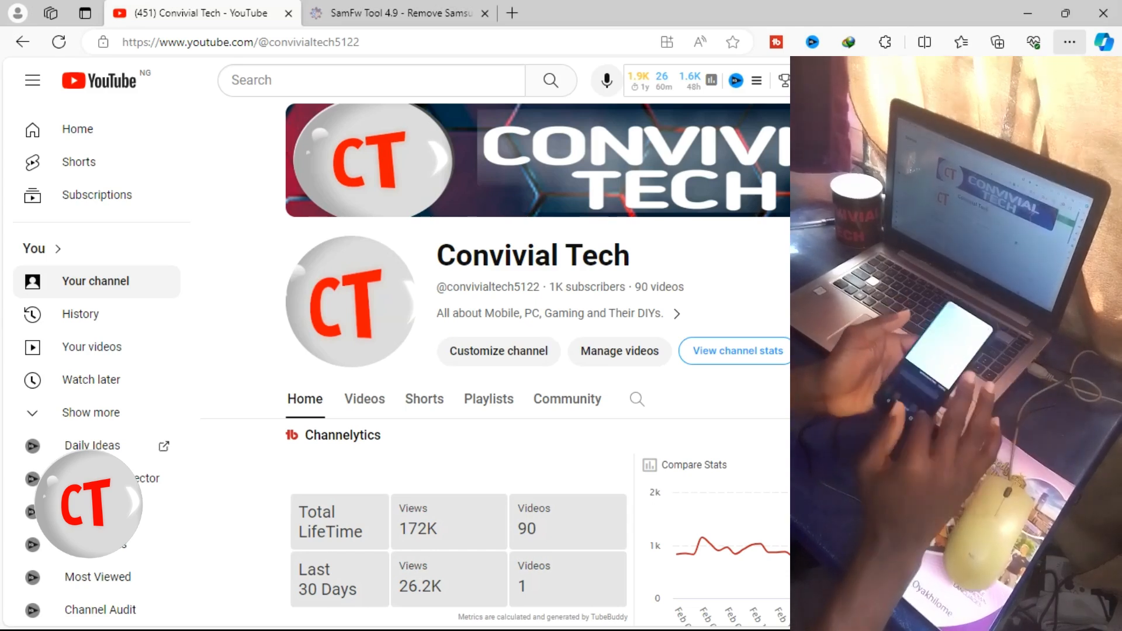
mouse_move(606, 367)
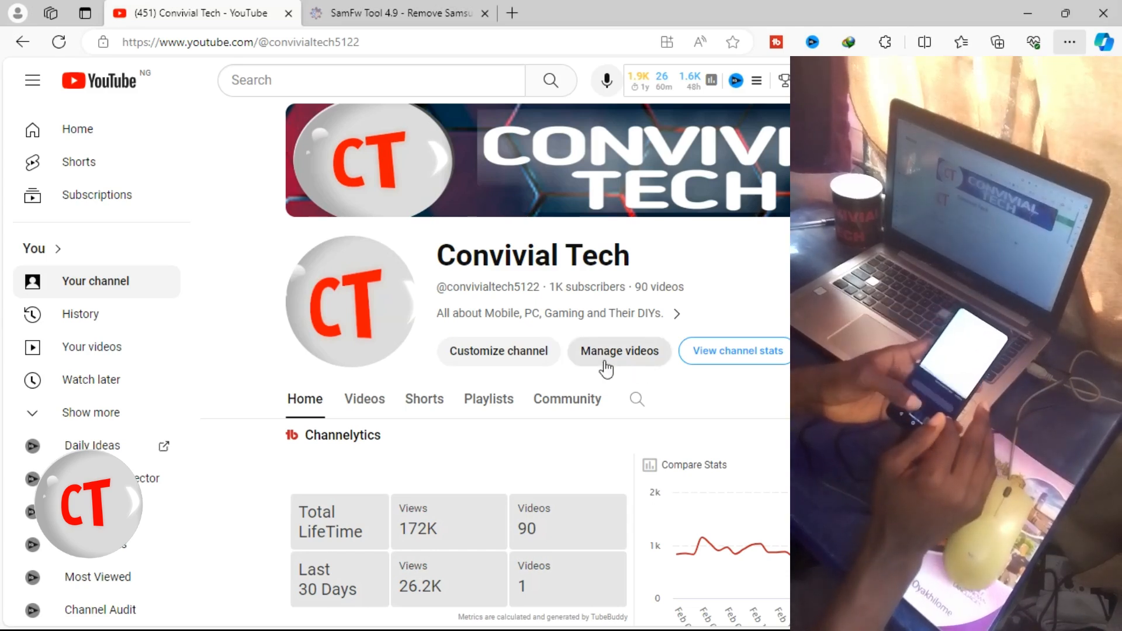